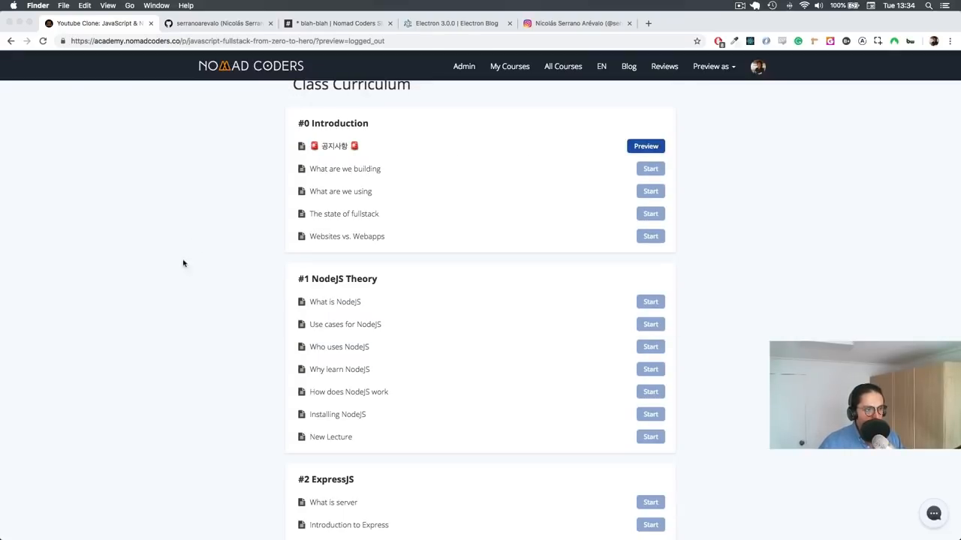
Close the extra tabs to reach the nodejs.org page and bring up its context menu.
scroll(down, 3)
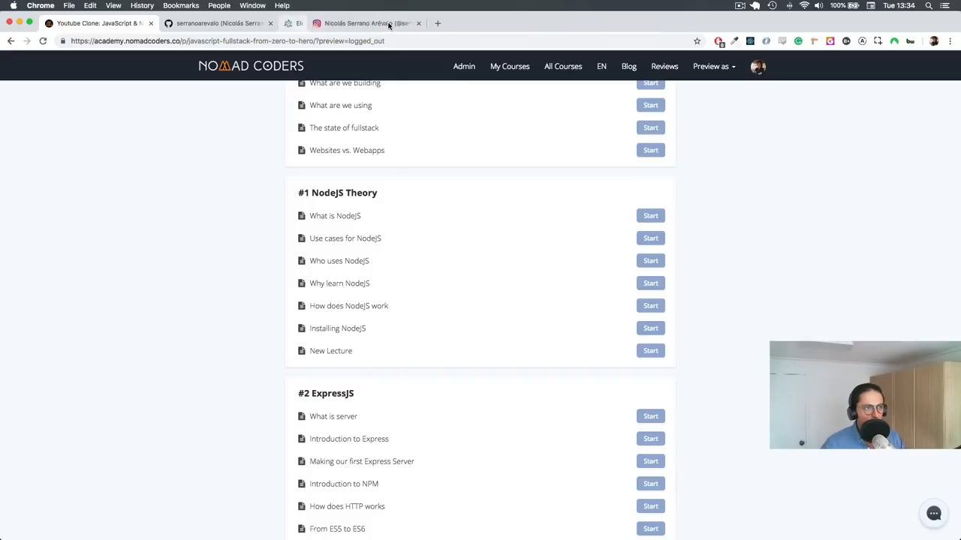
click(419, 24)
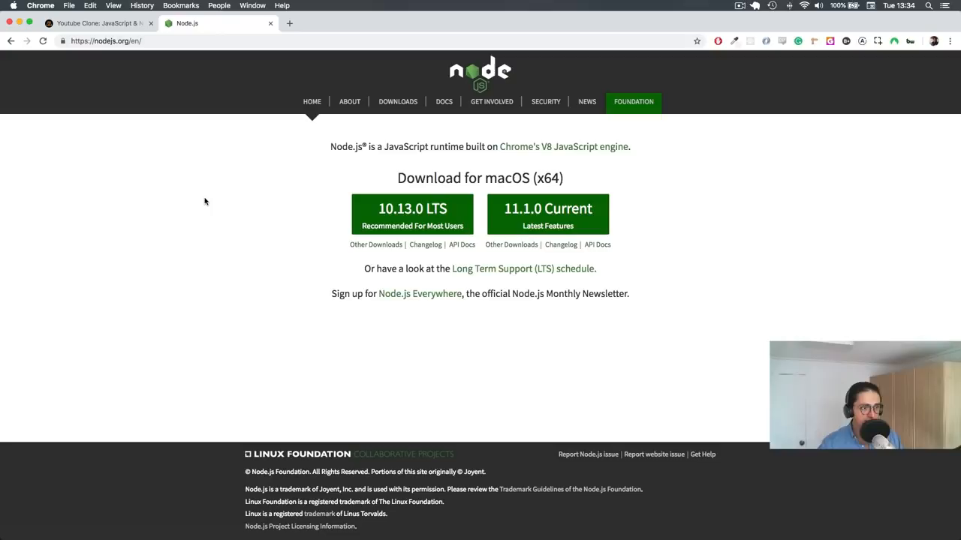
right_click(204, 202)
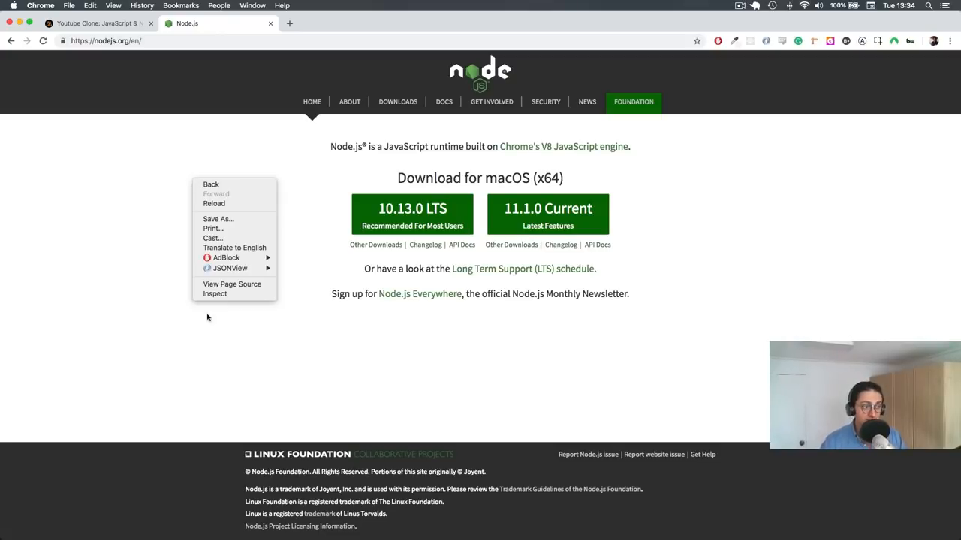
Run console.log('something') in the DevTools Console so it prints 'something'.
click(215, 292)
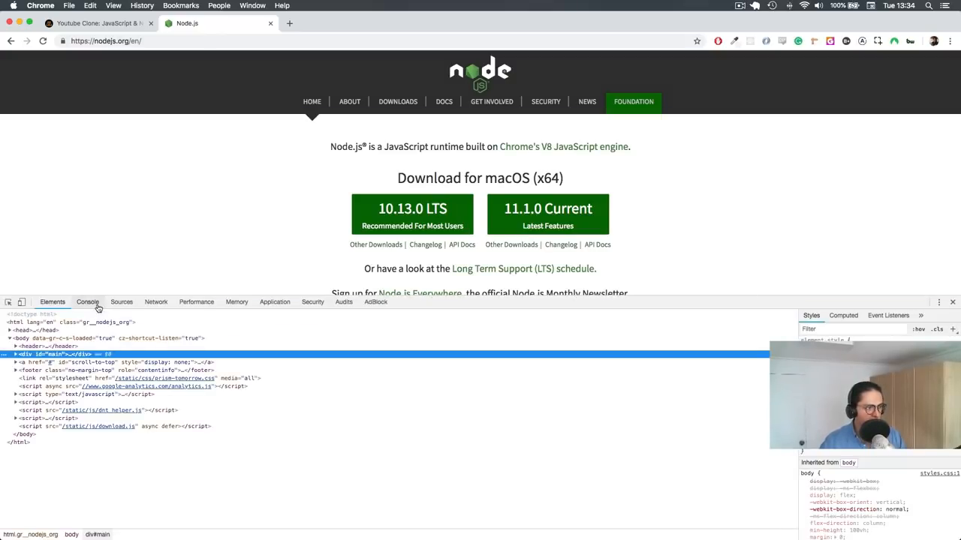
click(87, 302)
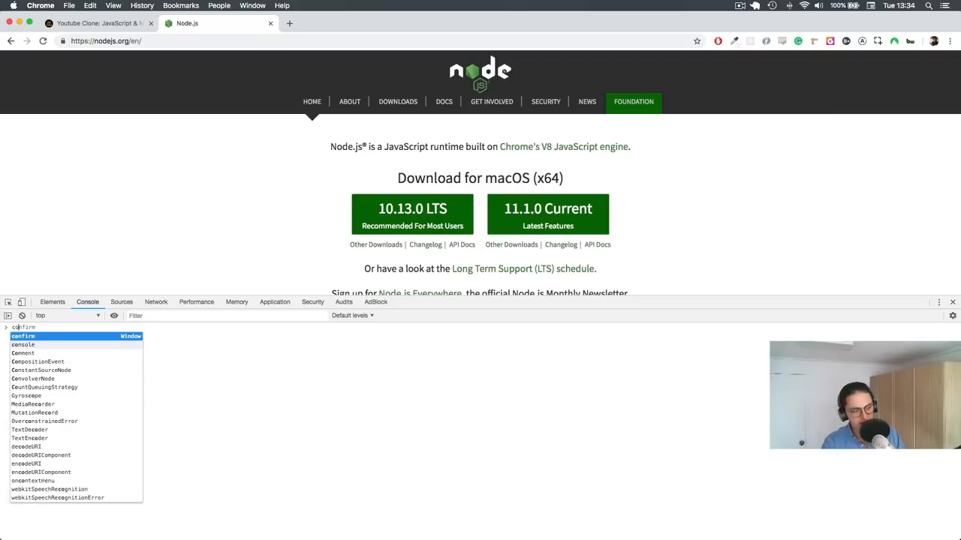
text(console.log('someth)
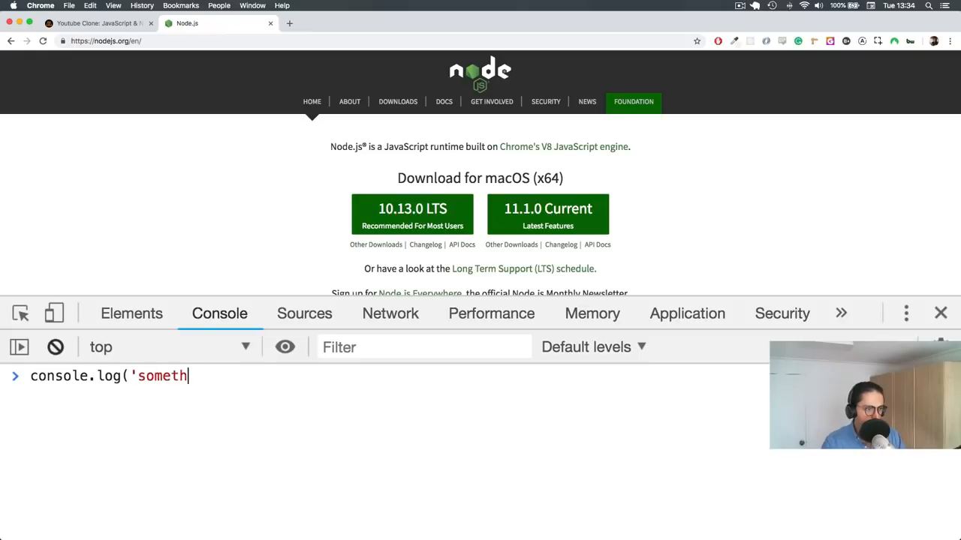
key(Enter)
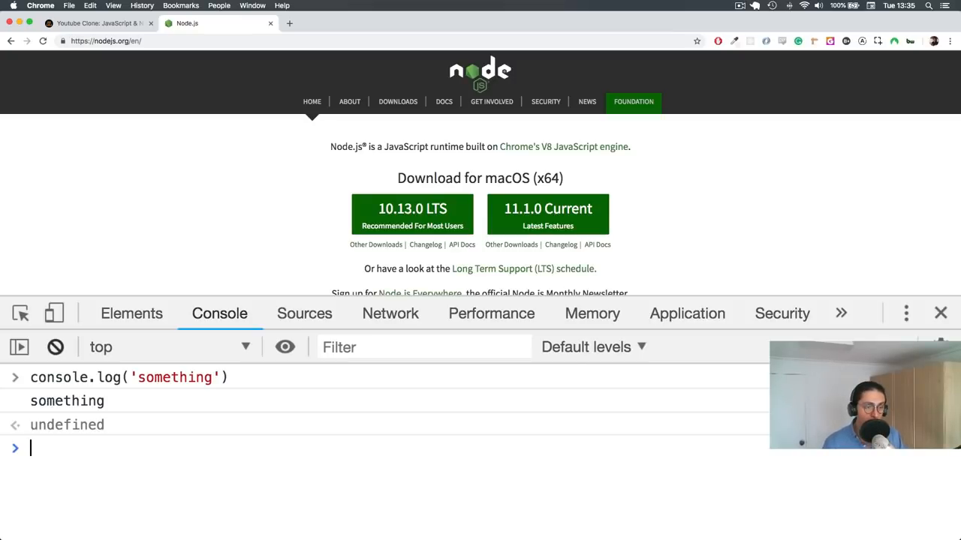
mouse_move(762, 300)
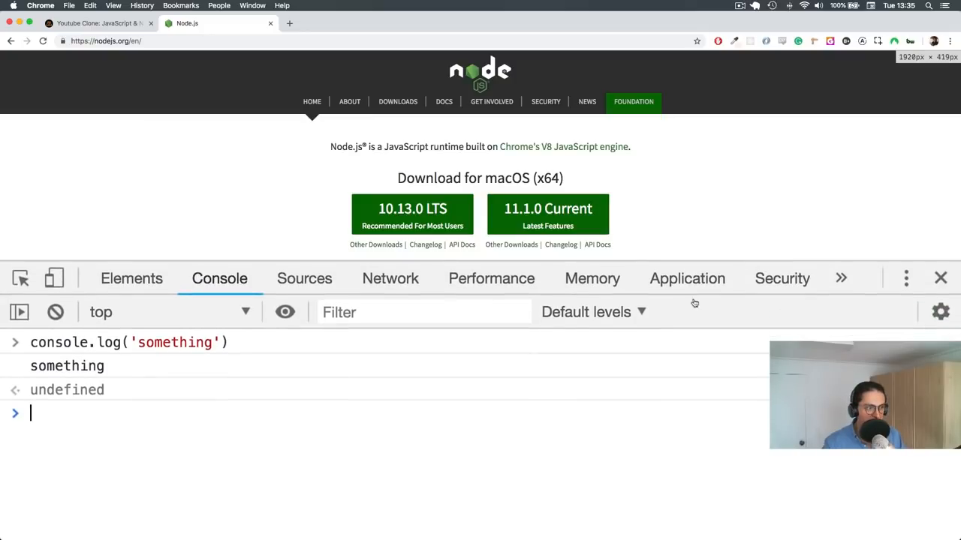
Clear the console output and close DevTools, leaving just the Node.js homepage.
click(60, 312)
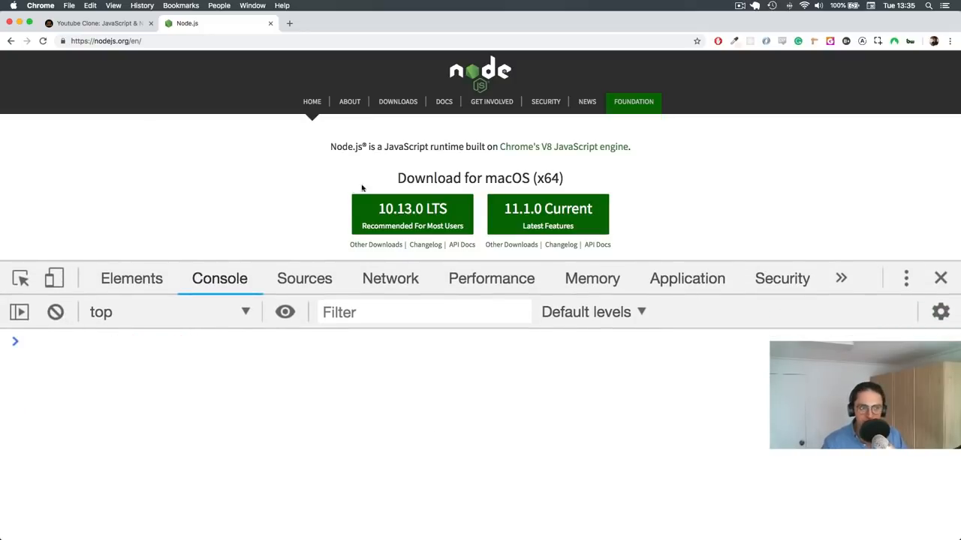
click(939, 278)
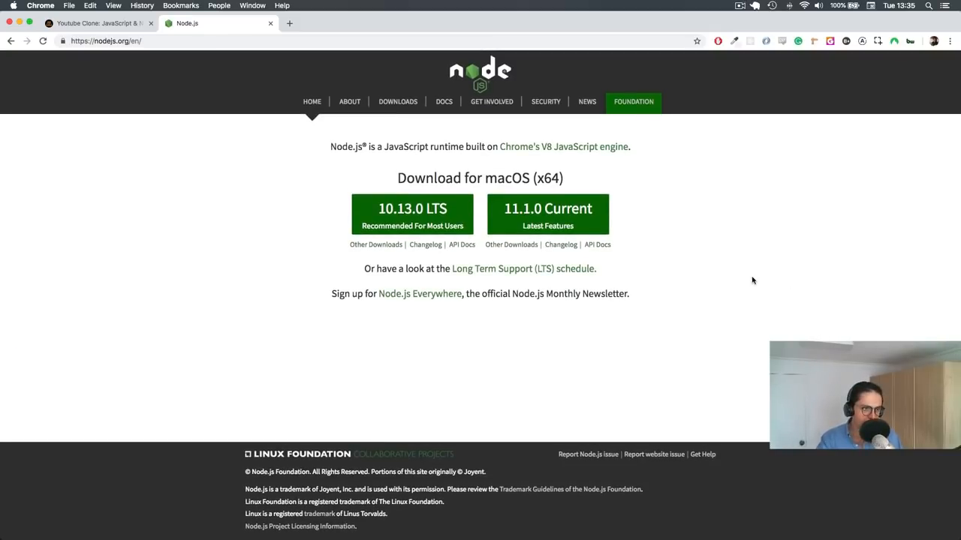
mouse_move(688, 253)
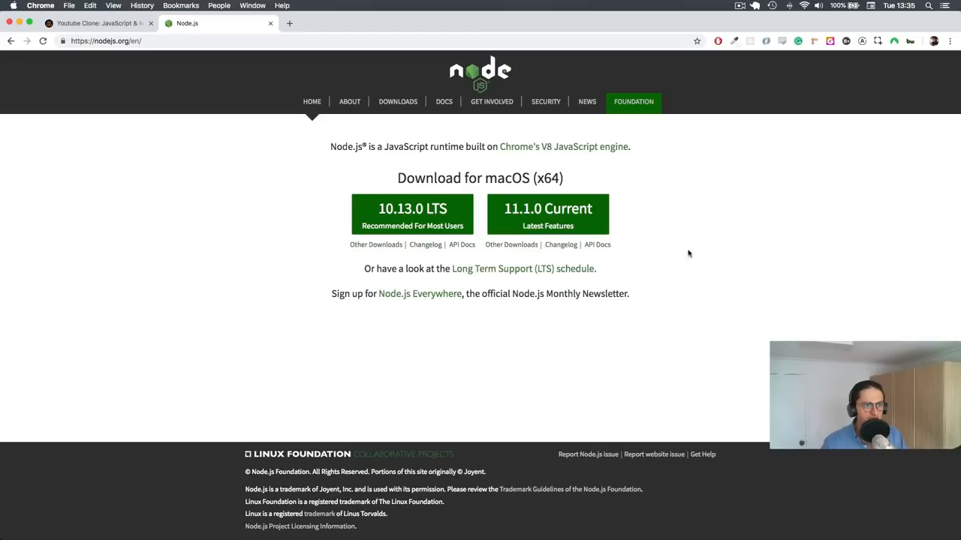
mouse_move(609, 270)
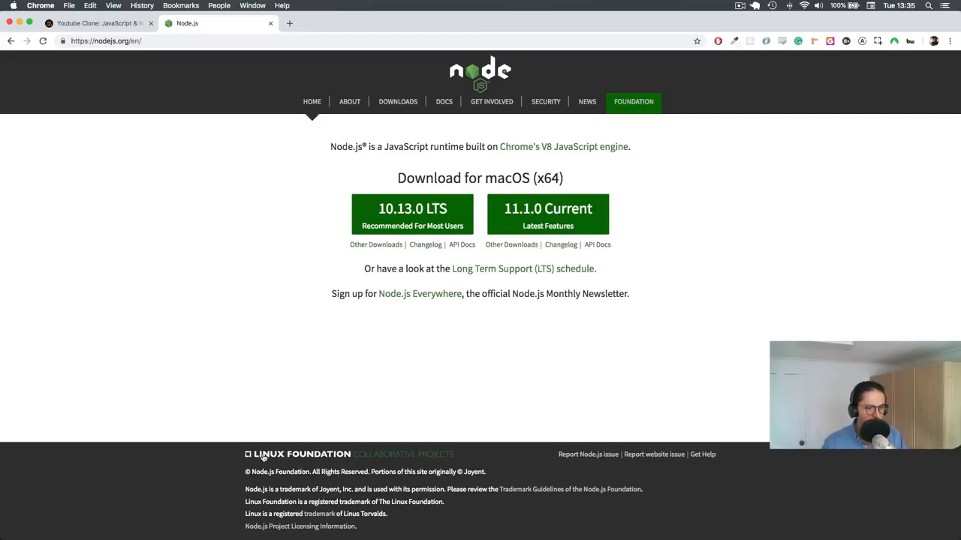
mouse_move(433, 350)
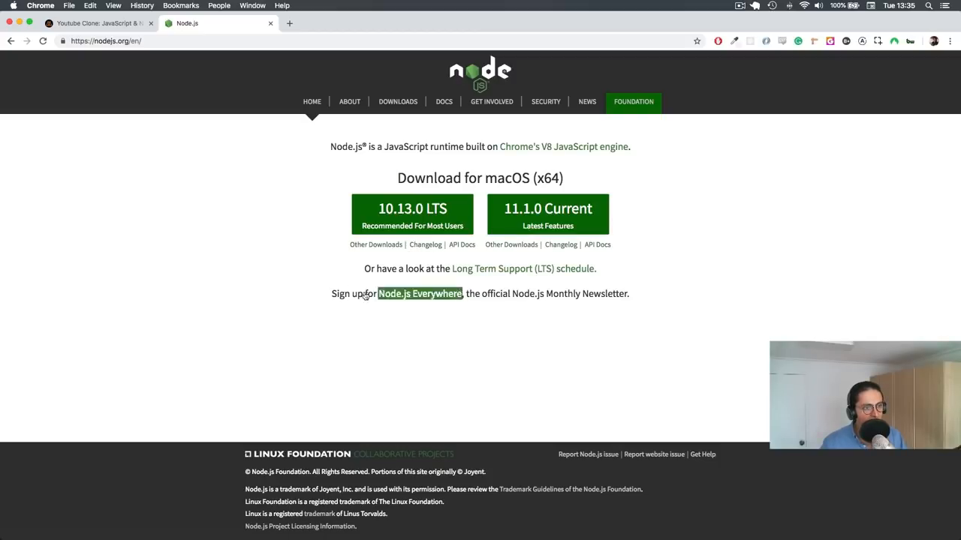
mouse_move(294, 249)
text(console.log('something'))
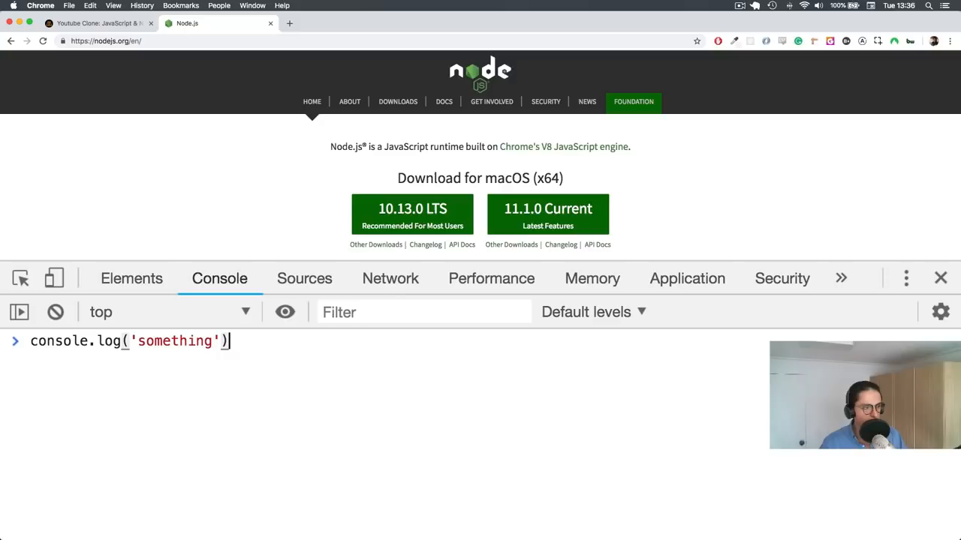
Rerun console.log('something') in the reopened Console so it prints 'something' again.
key(Enter)
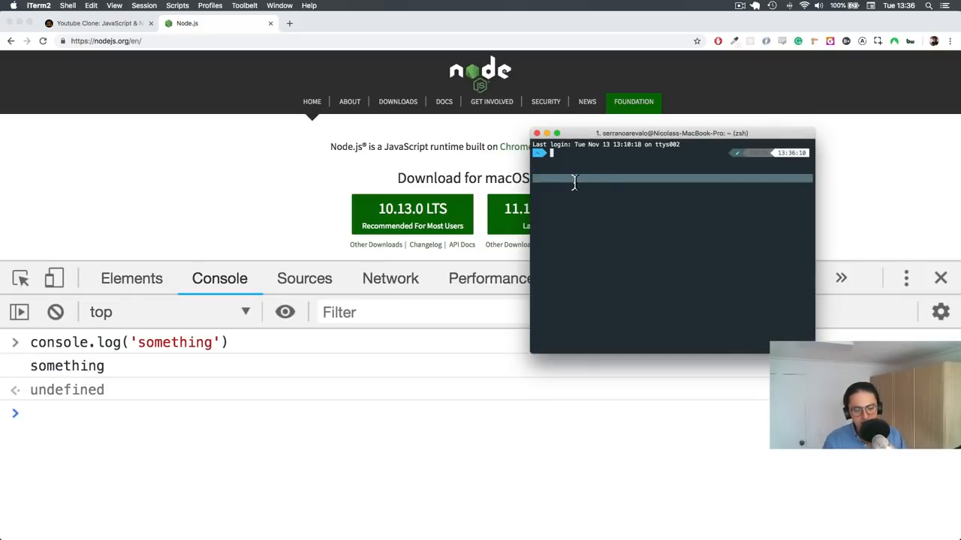
Start the Node REPL, run console.log('hello'), then aler('hel') which raises 'alert is not defined'.
text(node)
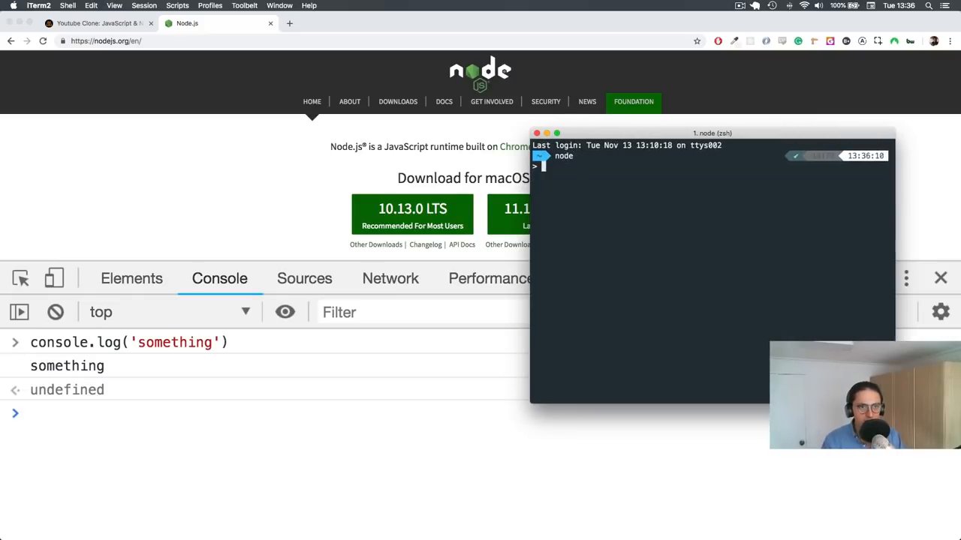
text(console.log)
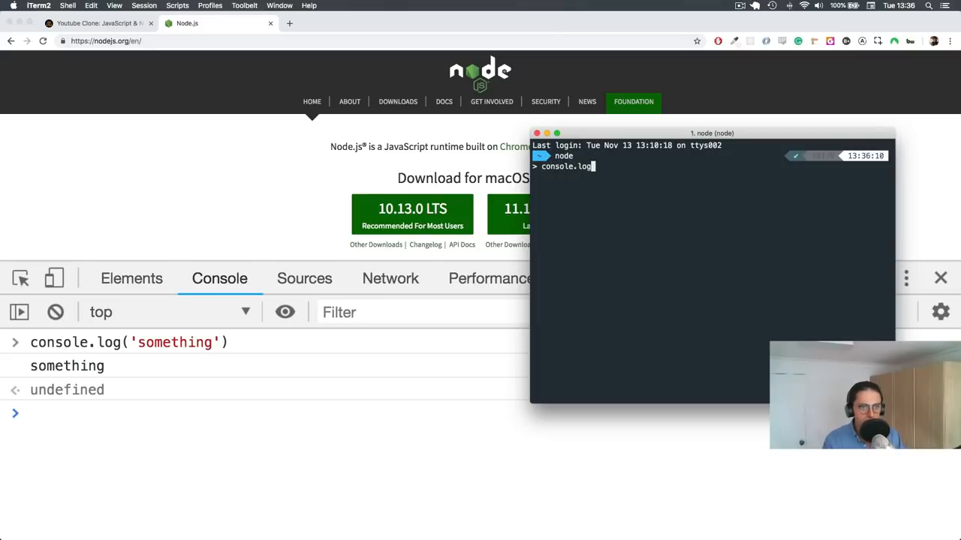
text(('hello'))
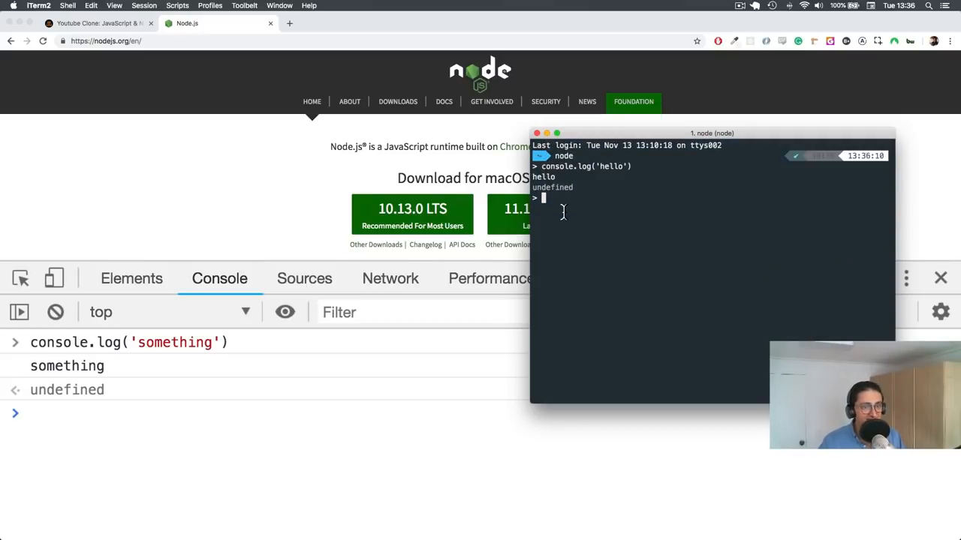
text(aler('hel)
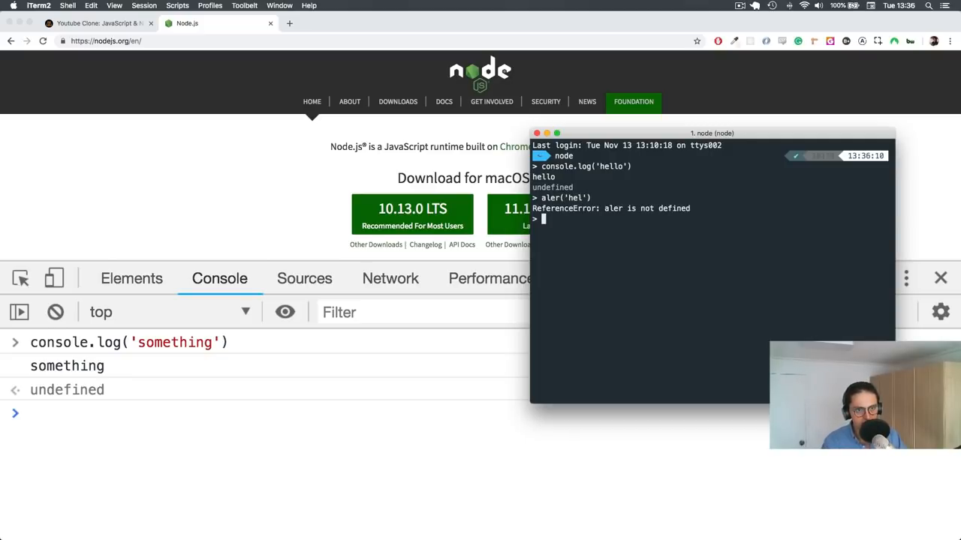
text(aler('hel'))
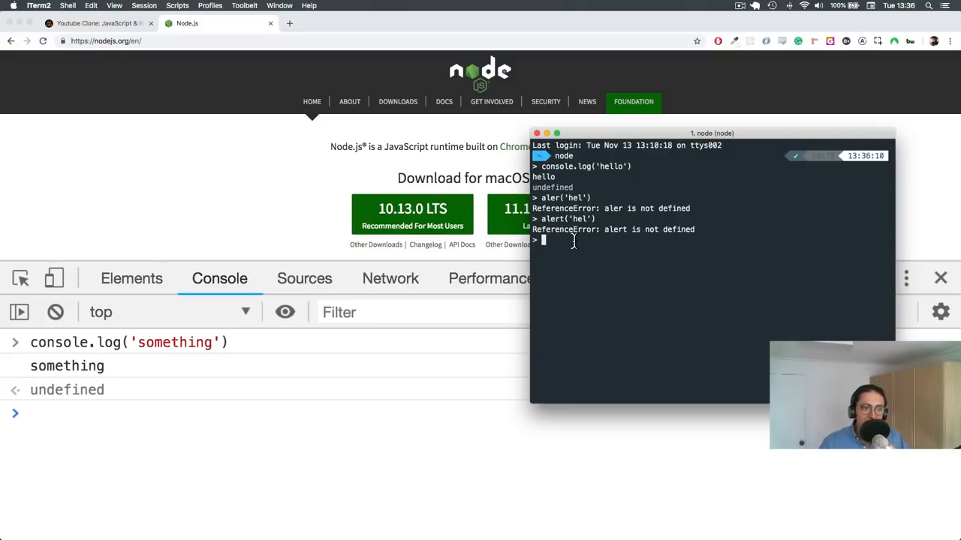
mouse_move(579, 216)
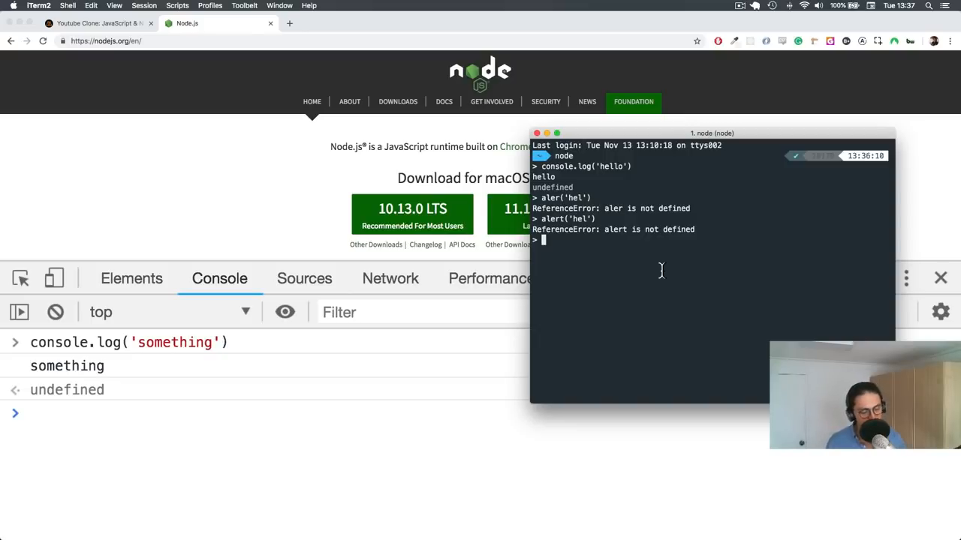
mouse_move(662, 264)
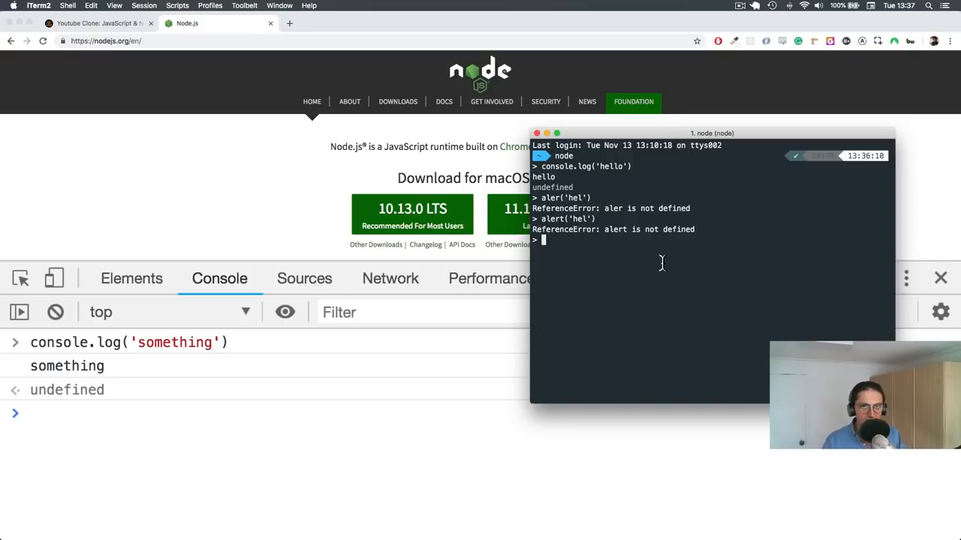